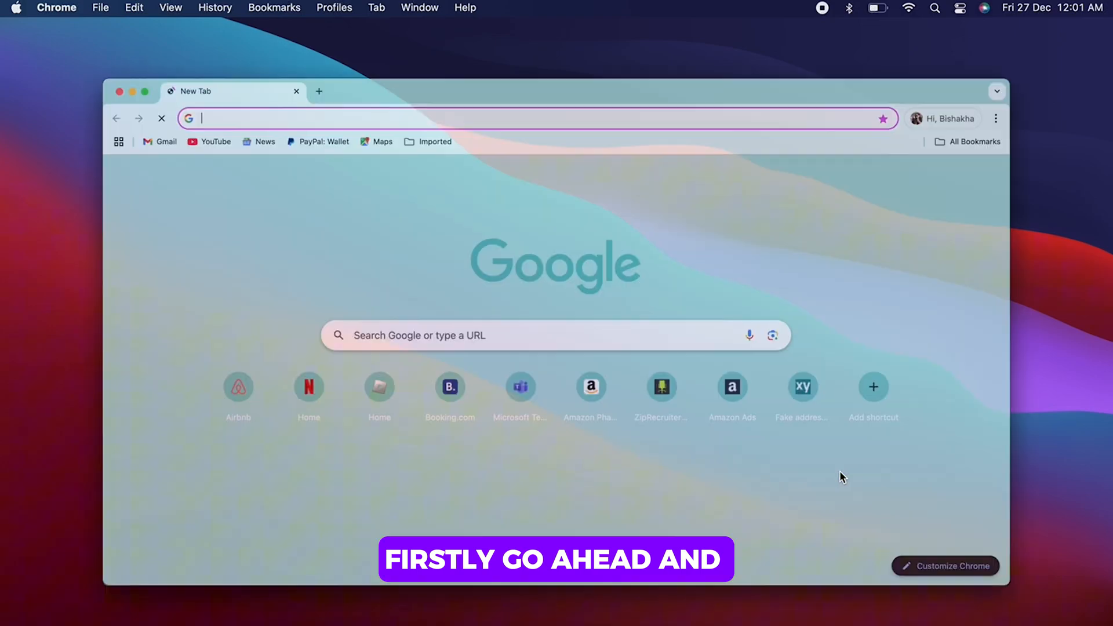
Go to roblox.com and pick the Home - Roblox suggestion
{"action": "type", "text": "roblox.com"}
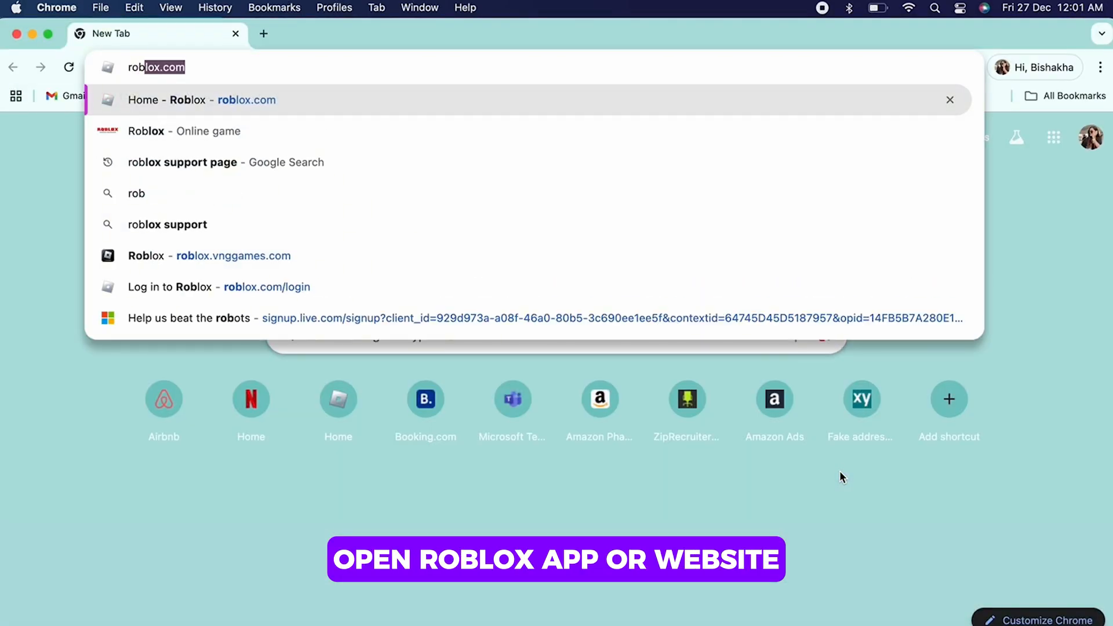
{"action": "left_click", "coordinate": [202, 99]}
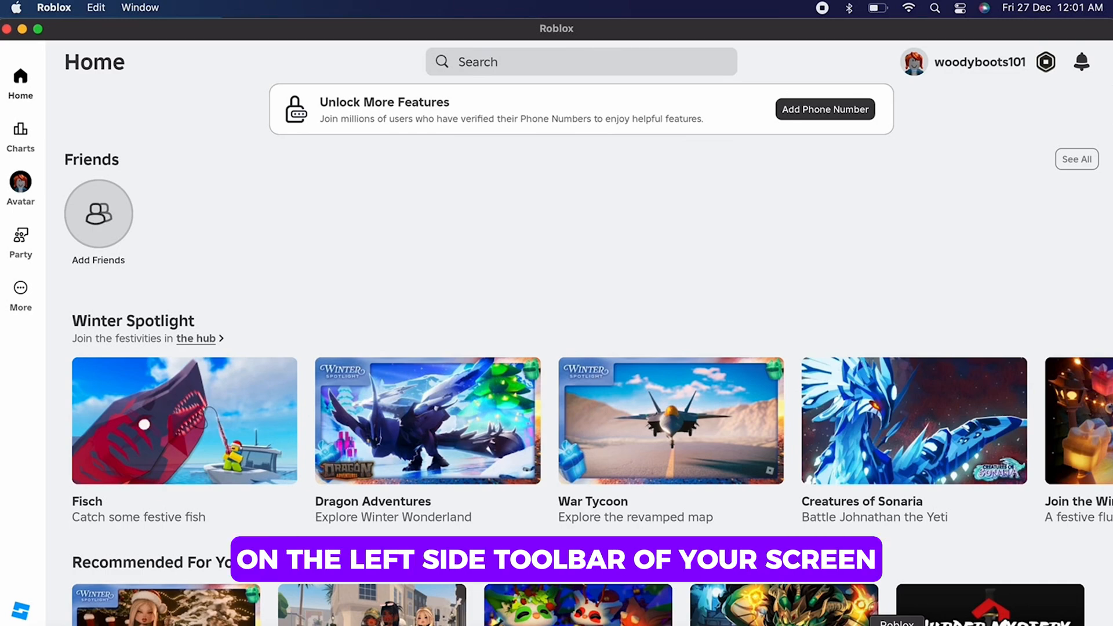
{"action": "mouse_move", "coordinate": [21, 291]}
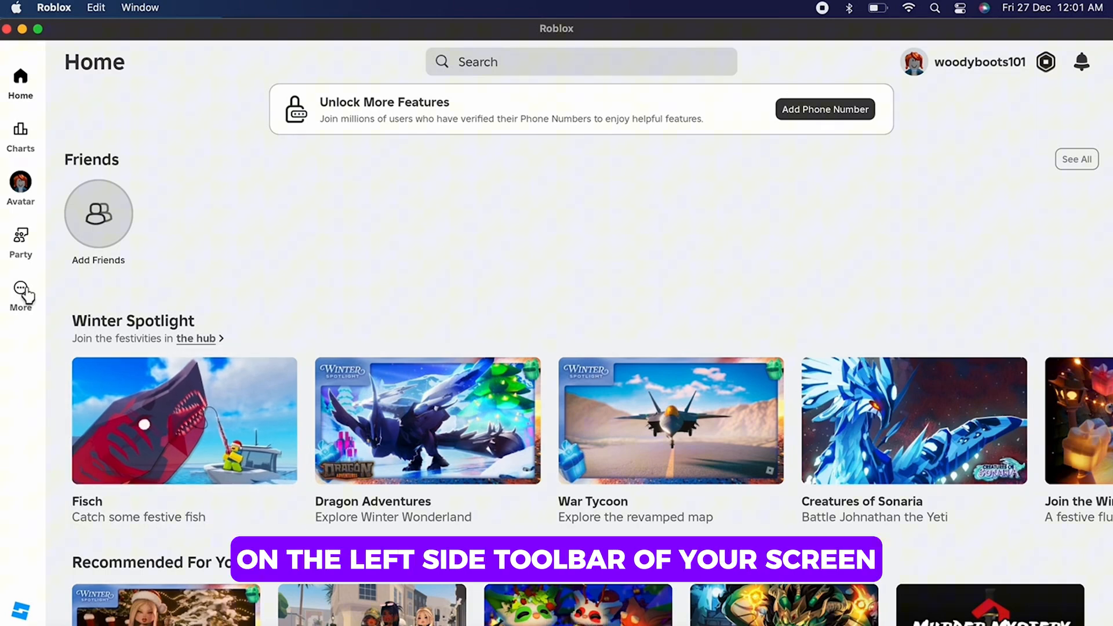
Go to the Security section of Settings via the More menu
{"action": "left_click", "coordinate": [21, 295]}
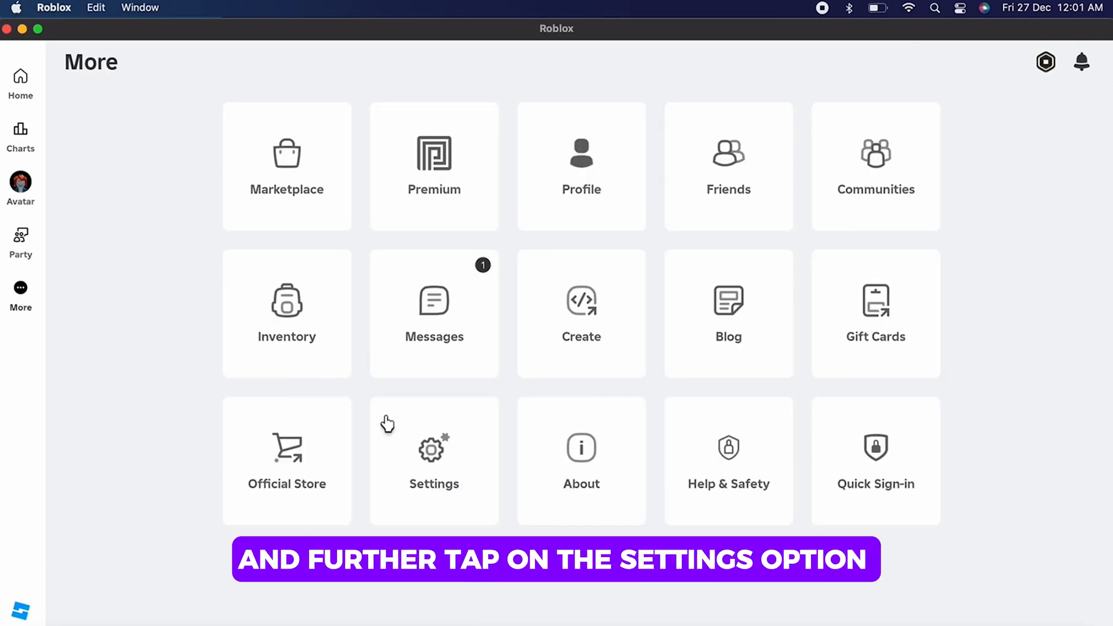
{"action": "left_click", "coordinate": [434, 459]}
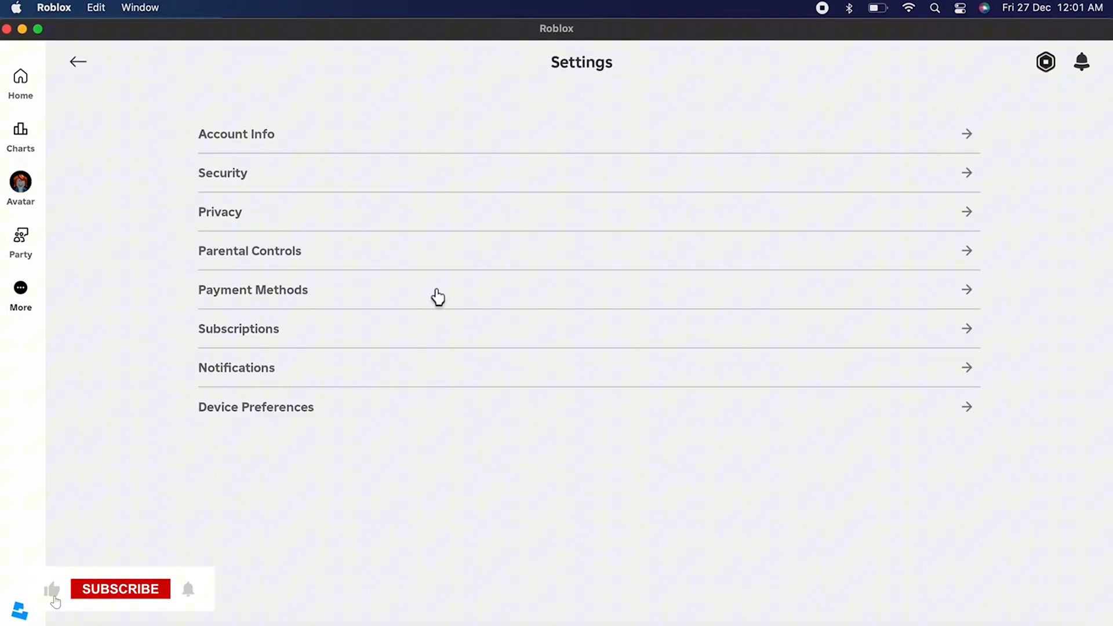
{"action": "left_click", "coordinate": [222, 172]}
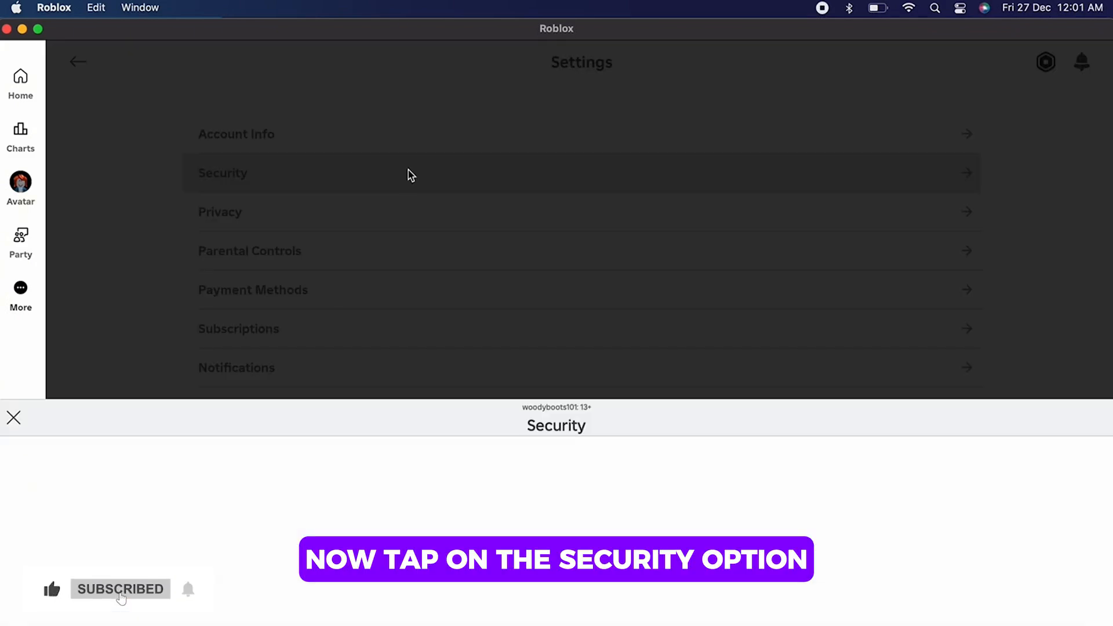
Select Security again so the 2-Step Verification options load
{"action": "left_click", "coordinate": [222, 172]}
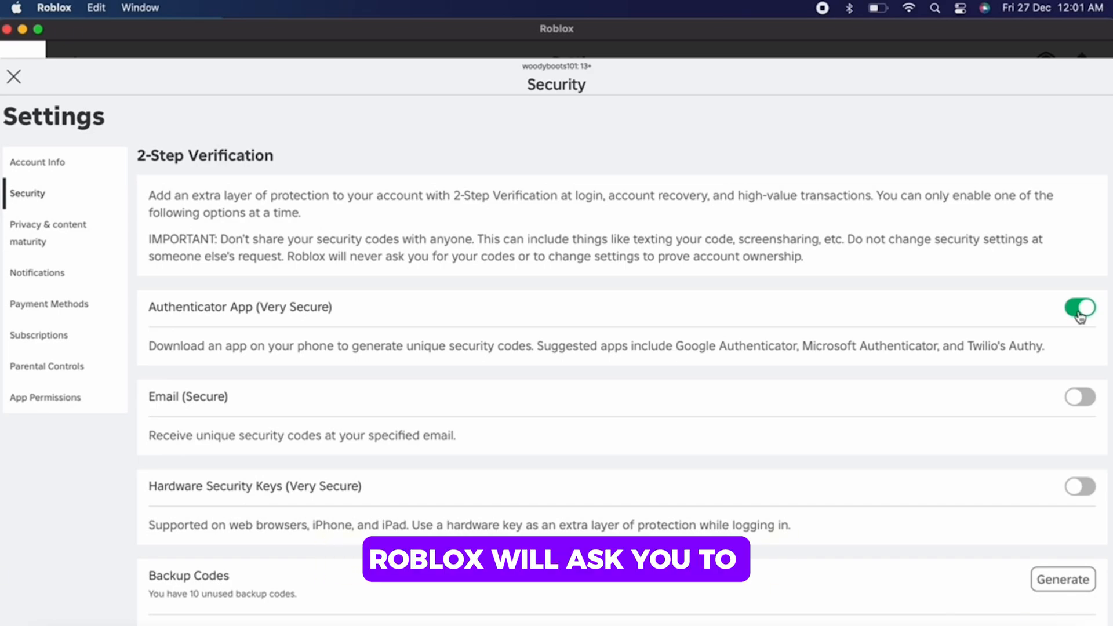
Toggle off the Authenticator App, confirm the warning, and verify the authenticator code
{"action": "left_click", "coordinate": [1079, 307]}
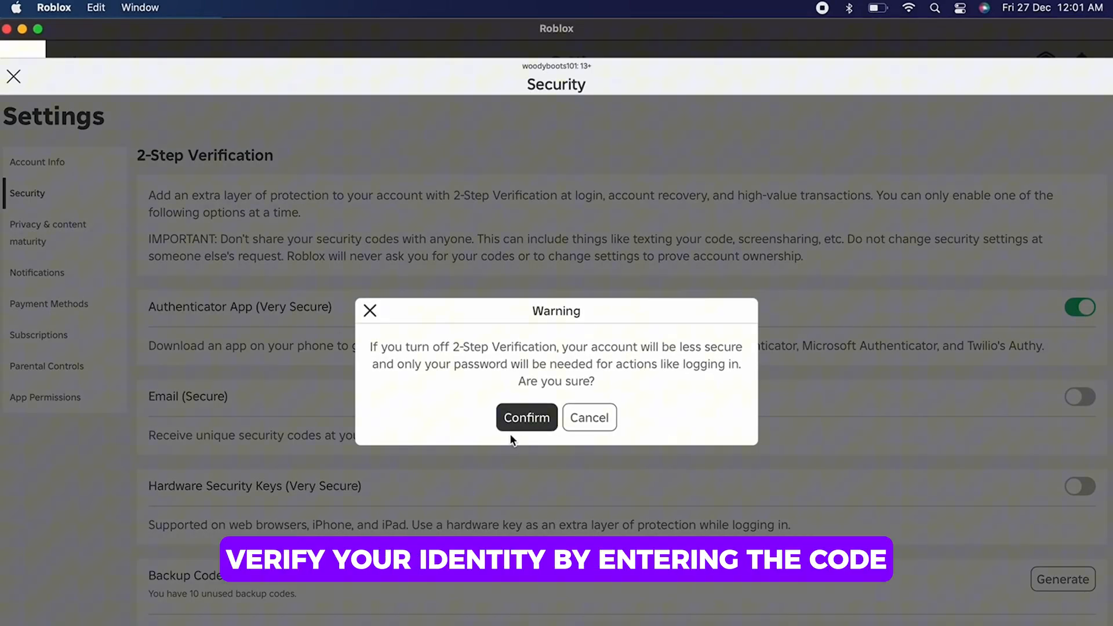
{"action": "left_click", "coordinate": [526, 417]}
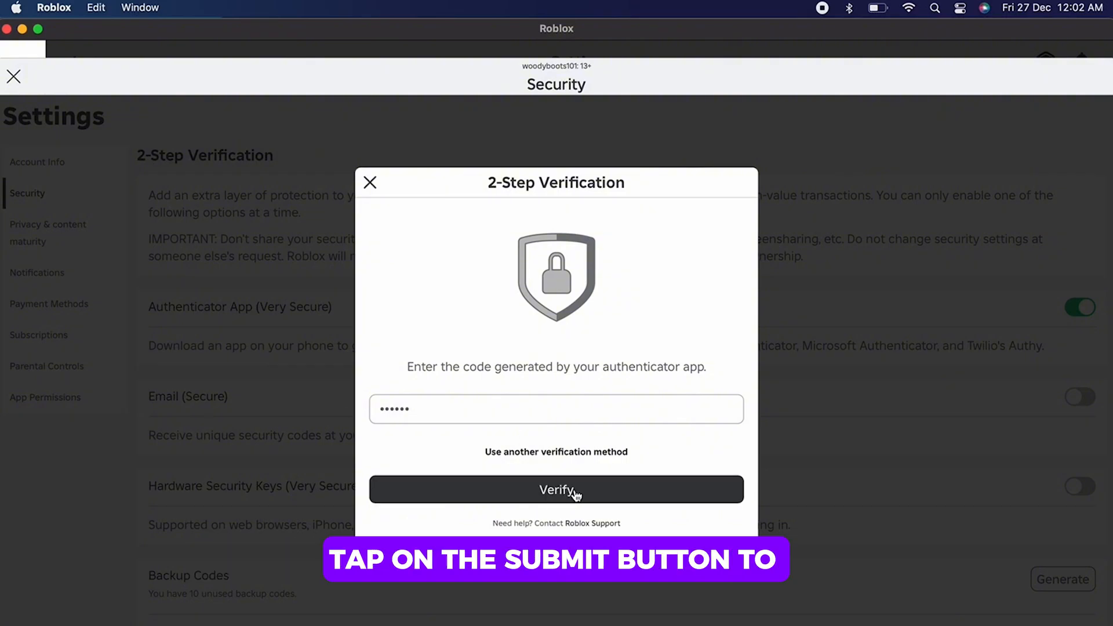
{"action": "left_click", "coordinate": [556, 489]}
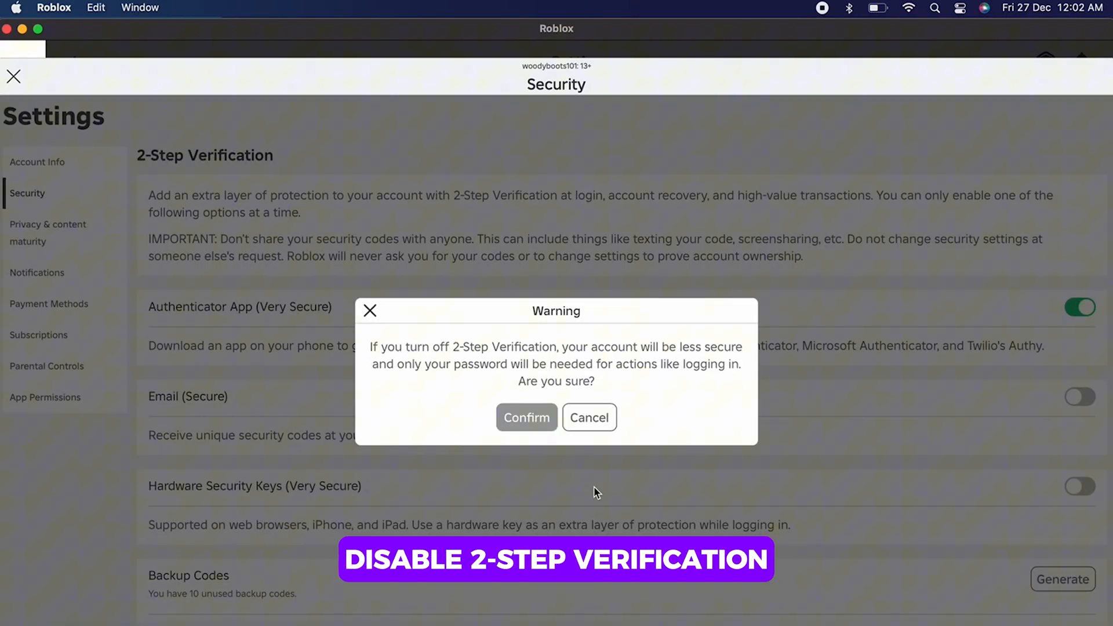
Confirm disabling 2-Step Verification in the second warning, then close Roblox
{"action": "left_click", "coordinate": [525, 417]}
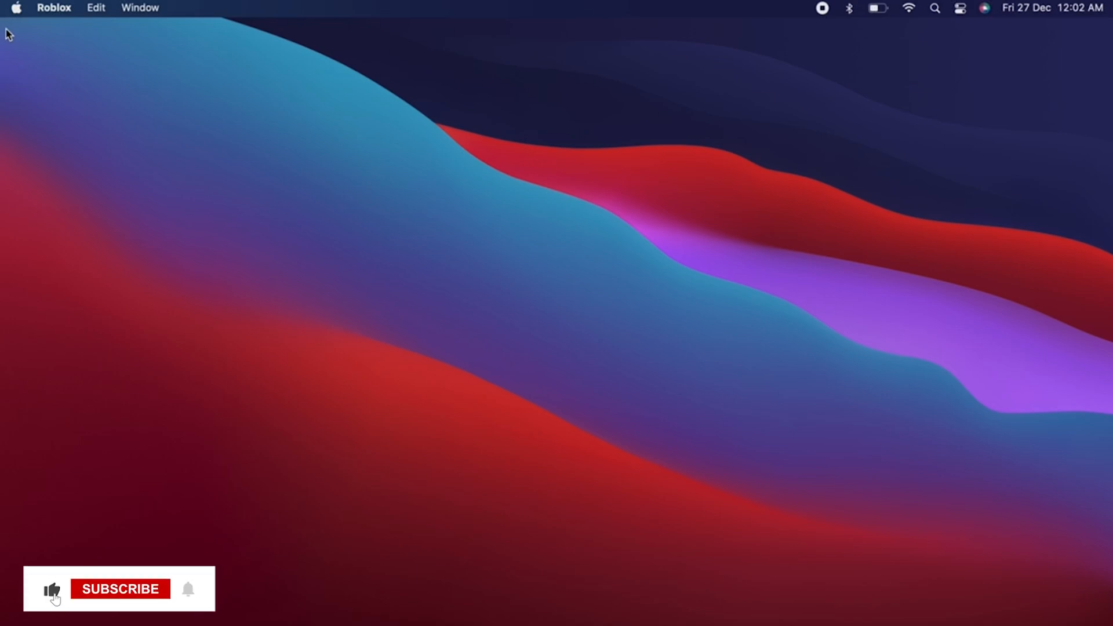
{"action": "left_click", "coordinate": [120, 589]}
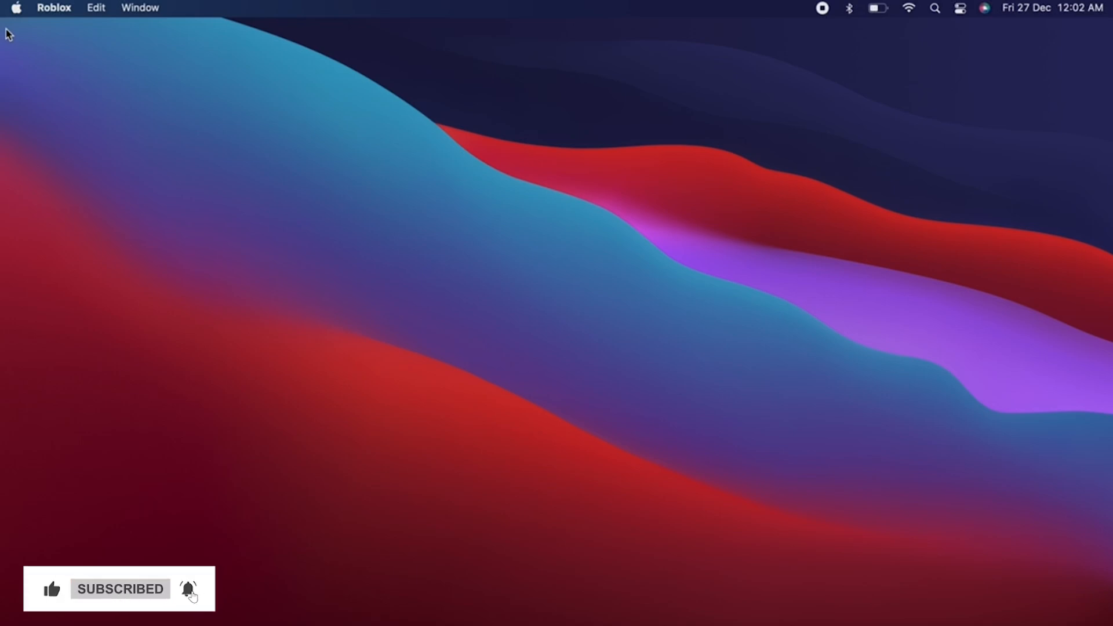